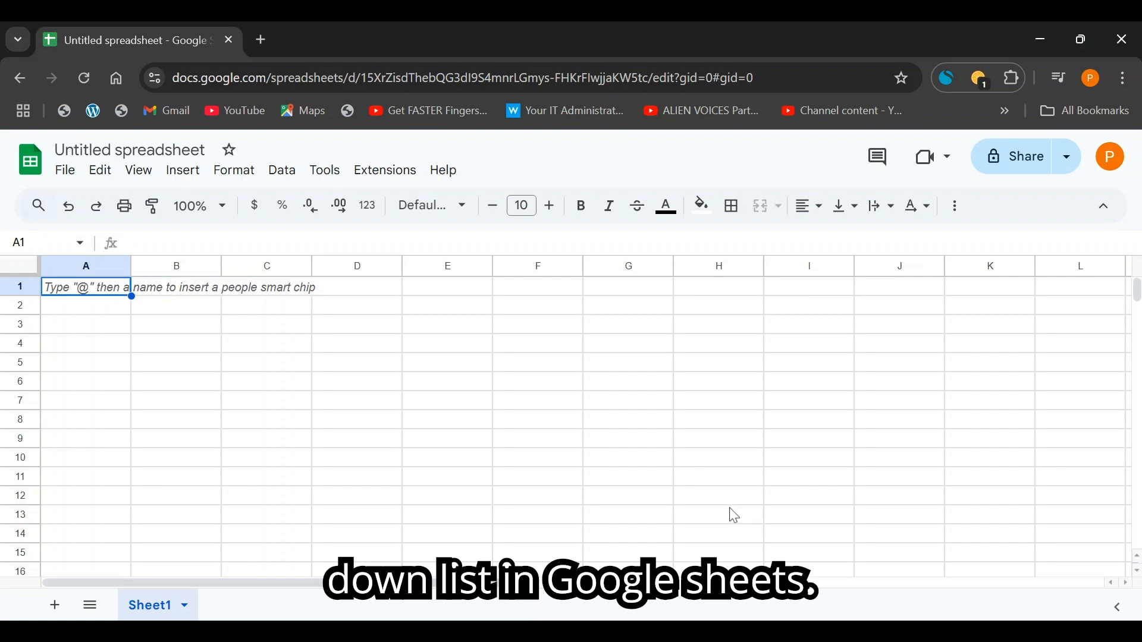
pyautogui.moveTo(169, 326)
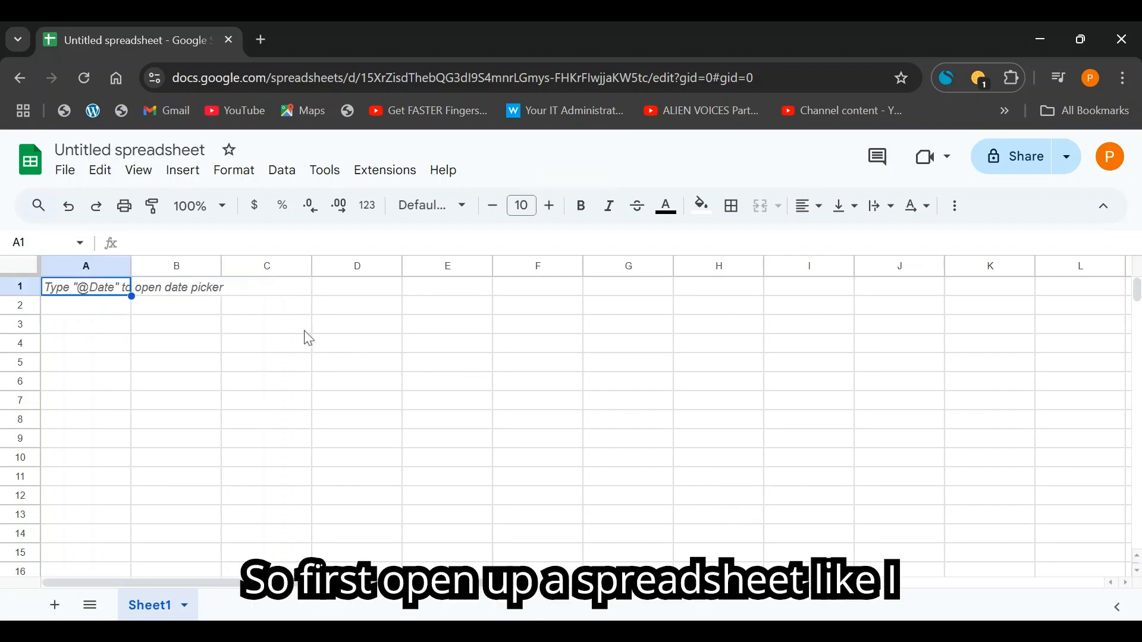
# Enter Apple, Banana, Cherry, Plum, Grape, Pomegranate in C1:C6 with values 30, 40, 50, 23, 76, 21 in D1:D6.
pyautogui.click(176, 286)
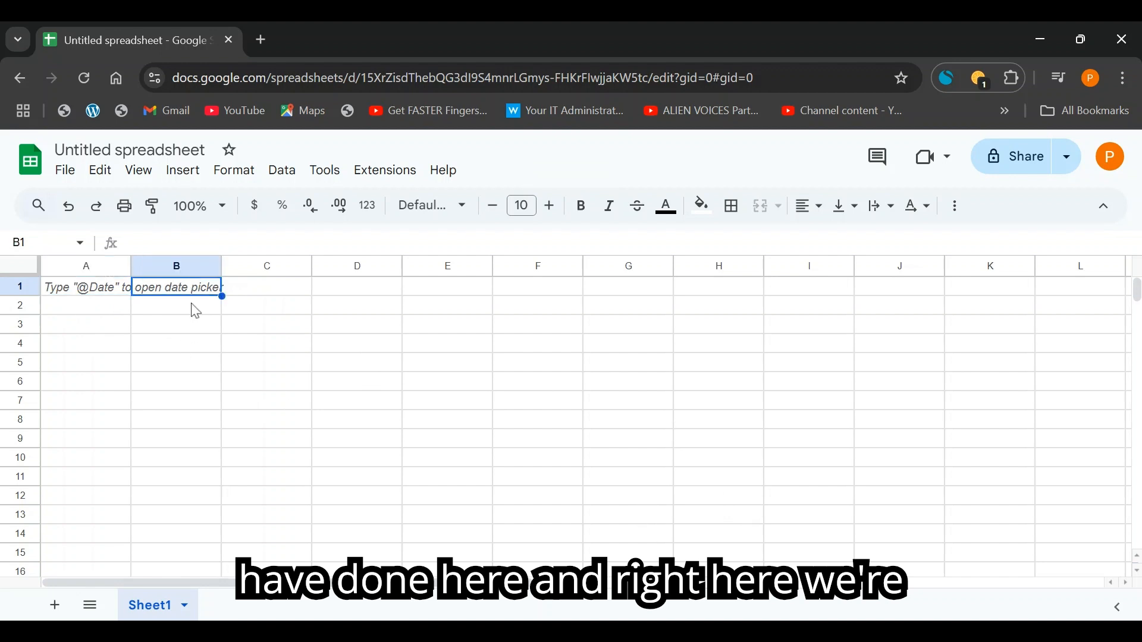
pyautogui.click(266, 286)
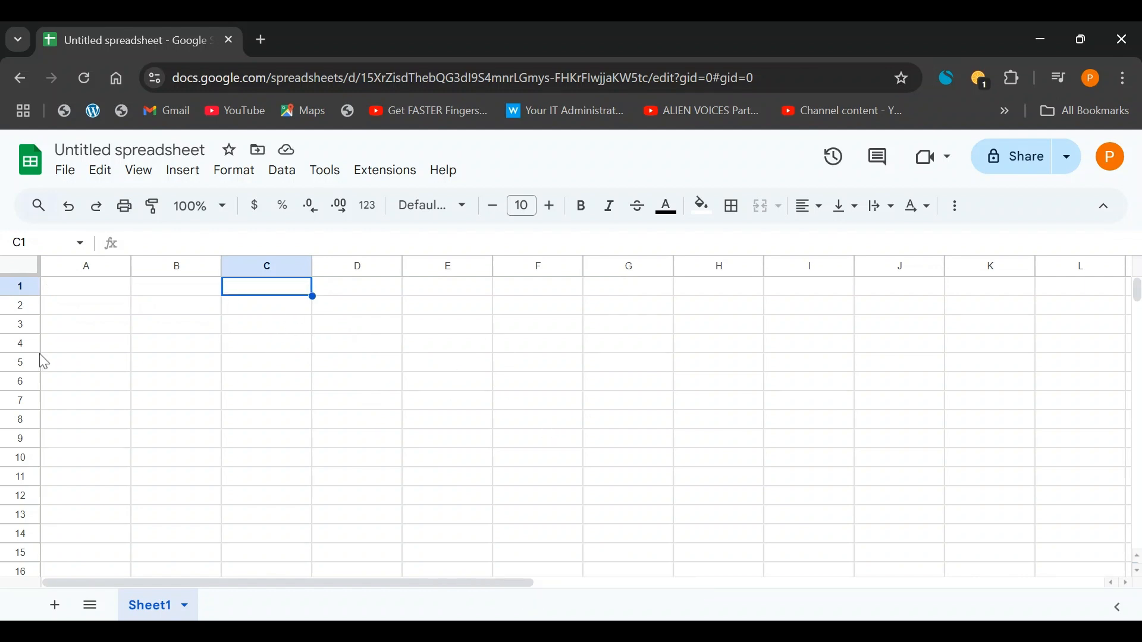
pyautogui.moveTo(260, 366)
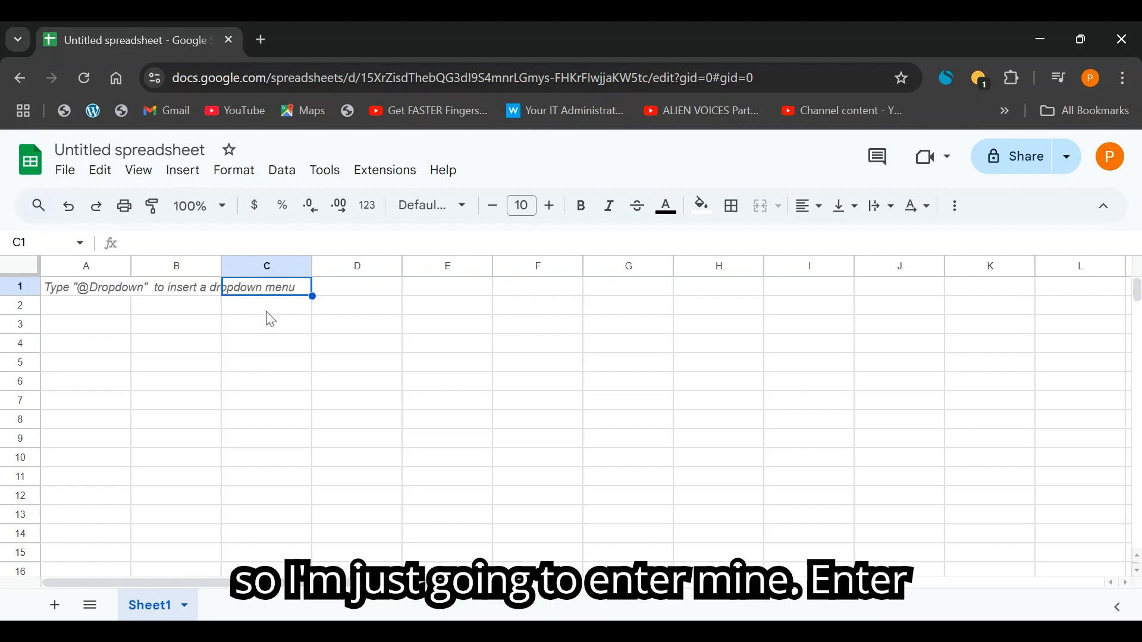
pyautogui.write('Apple')
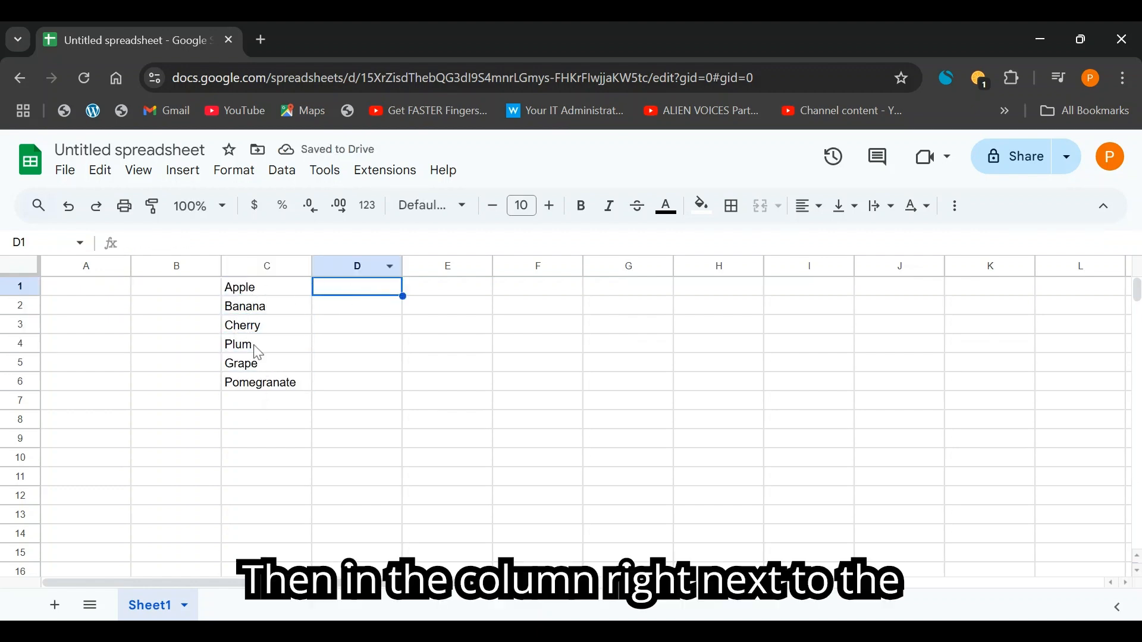
pyautogui.moveTo(302, 339)
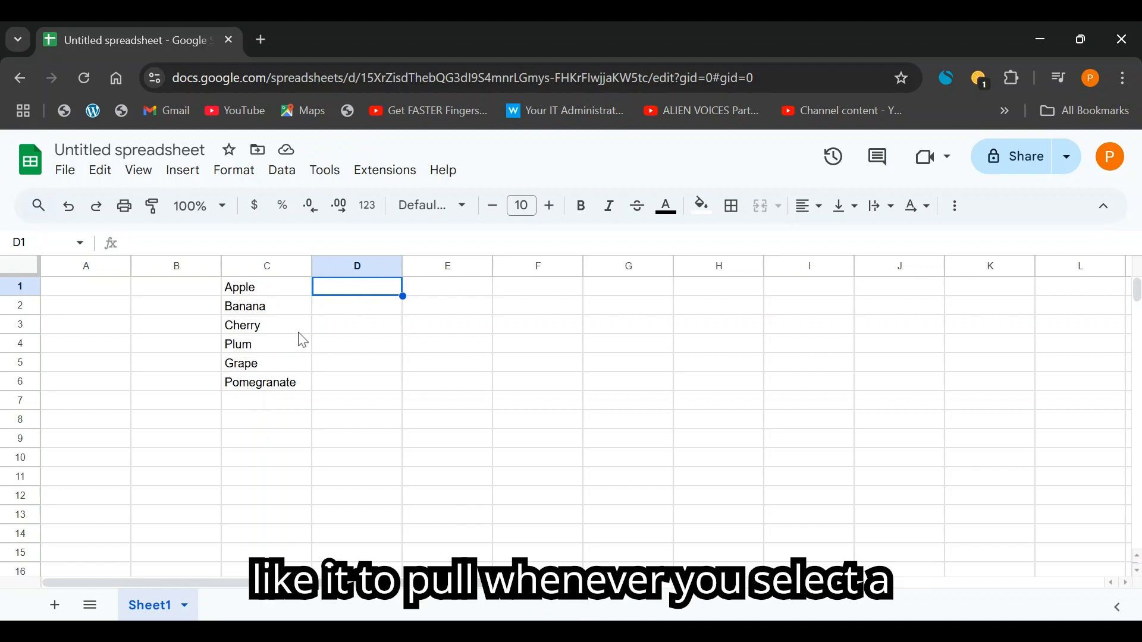
pyautogui.click(266, 286)
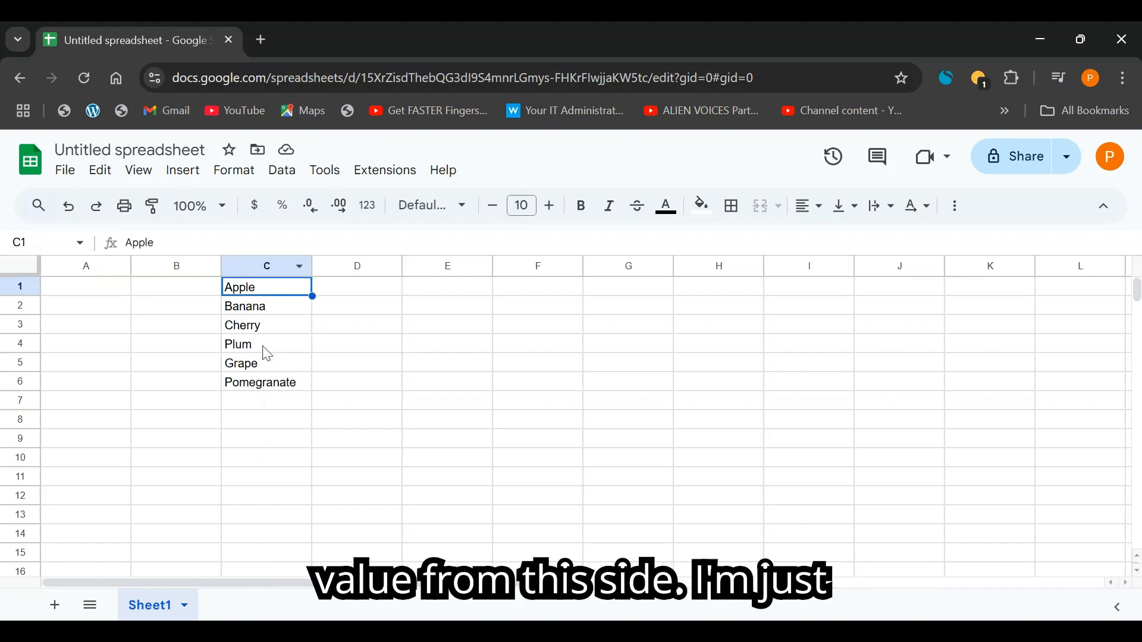
pyautogui.click(357, 286)
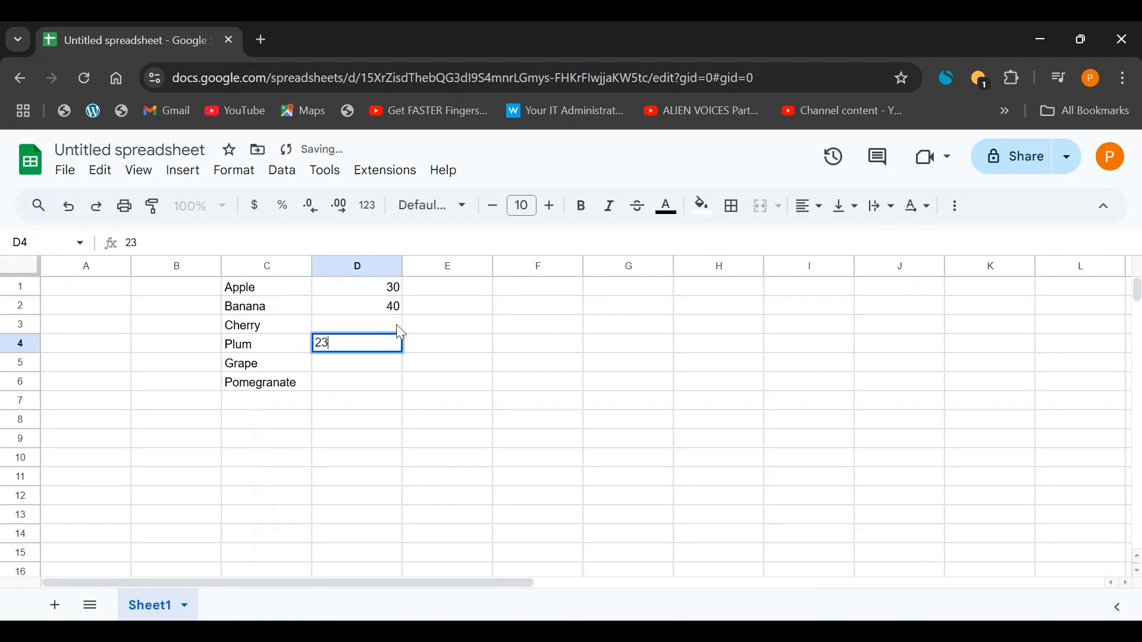
pyautogui.click(86, 286)
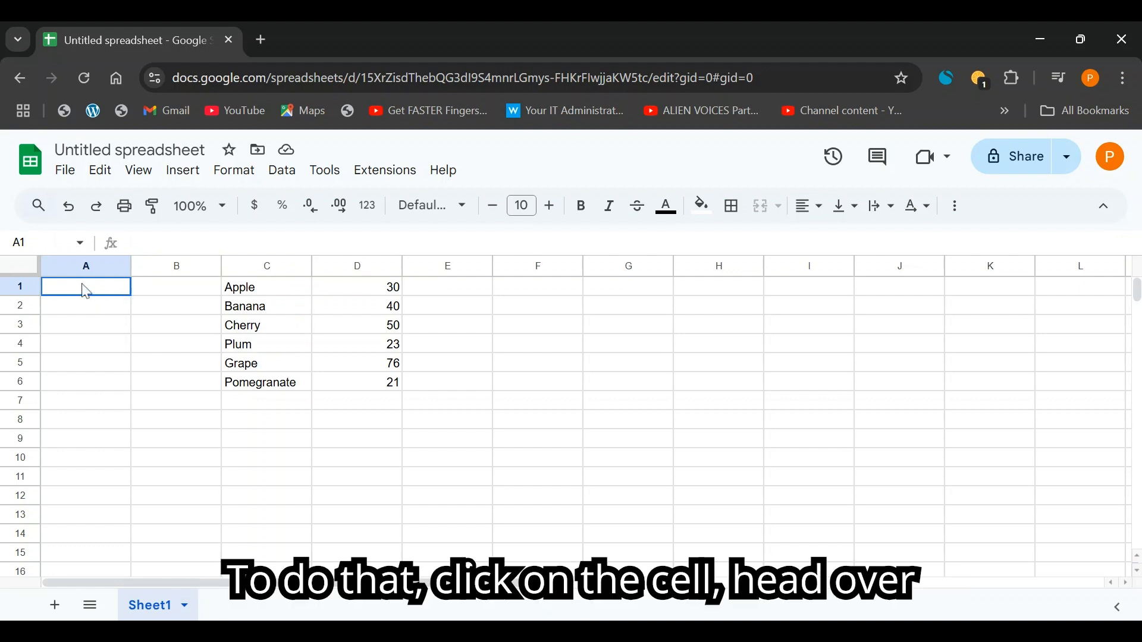
# Add a dropdown rule to A1 listing the six fruit names, then open its choices.
pyautogui.click(181, 169)
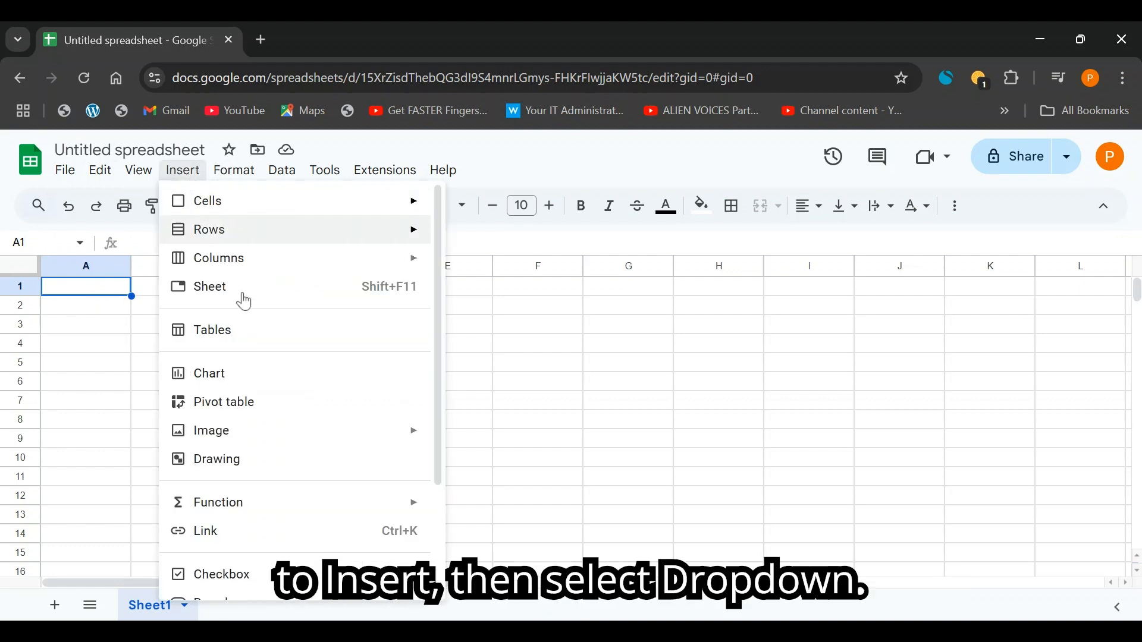
pyautogui.scroll(-3)
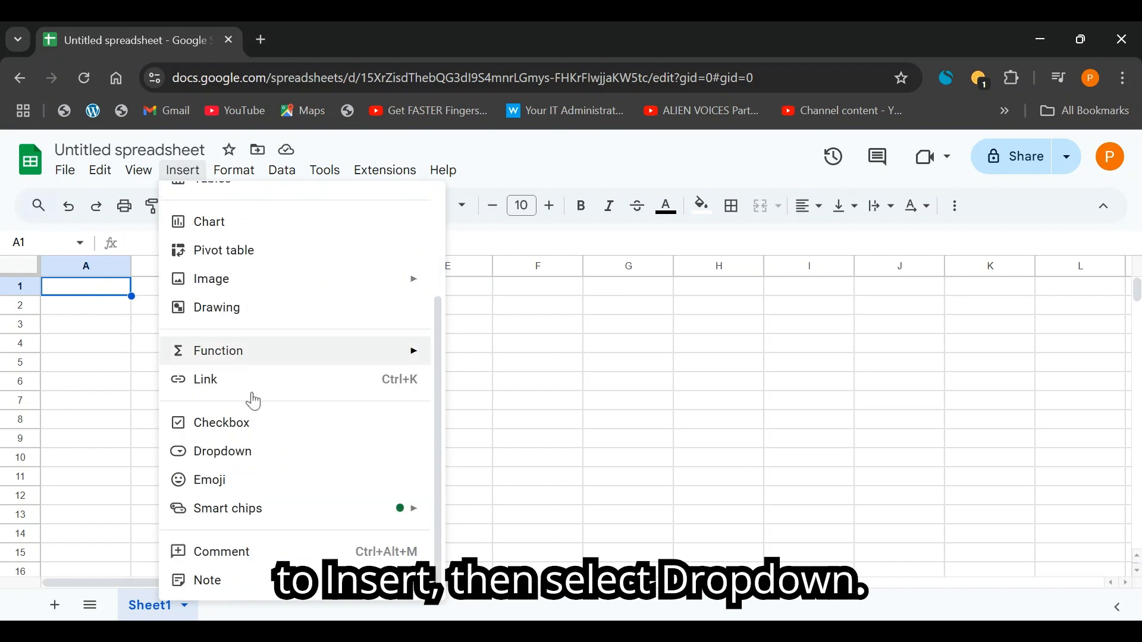
pyautogui.click(221, 451)
pyautogui.write('Banana')
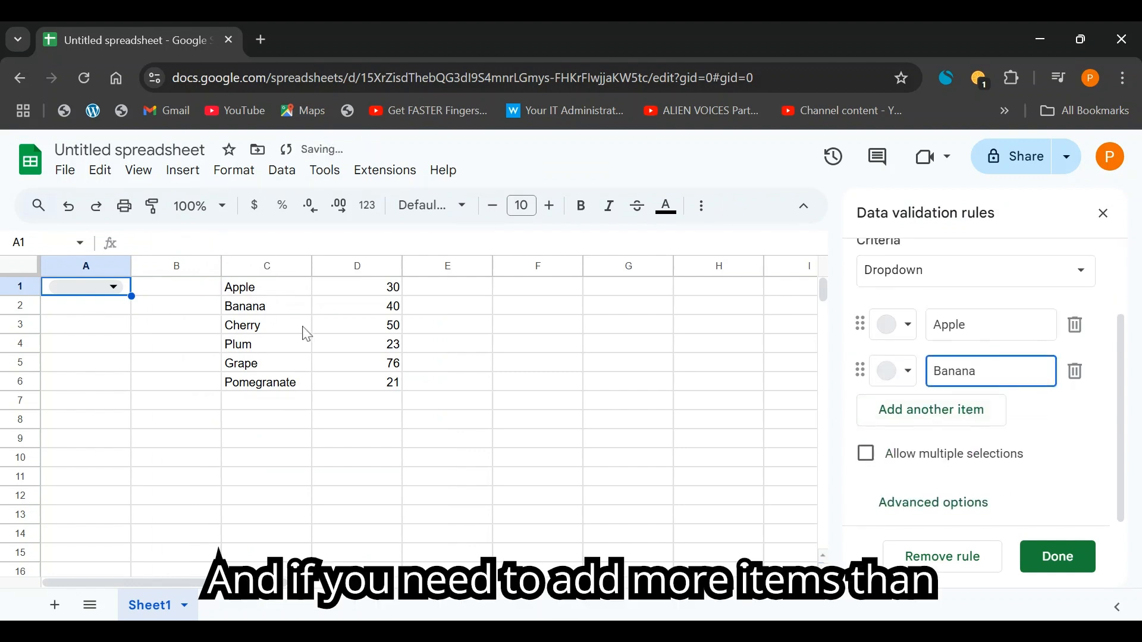
pyautogui.moveTo(958, 432)
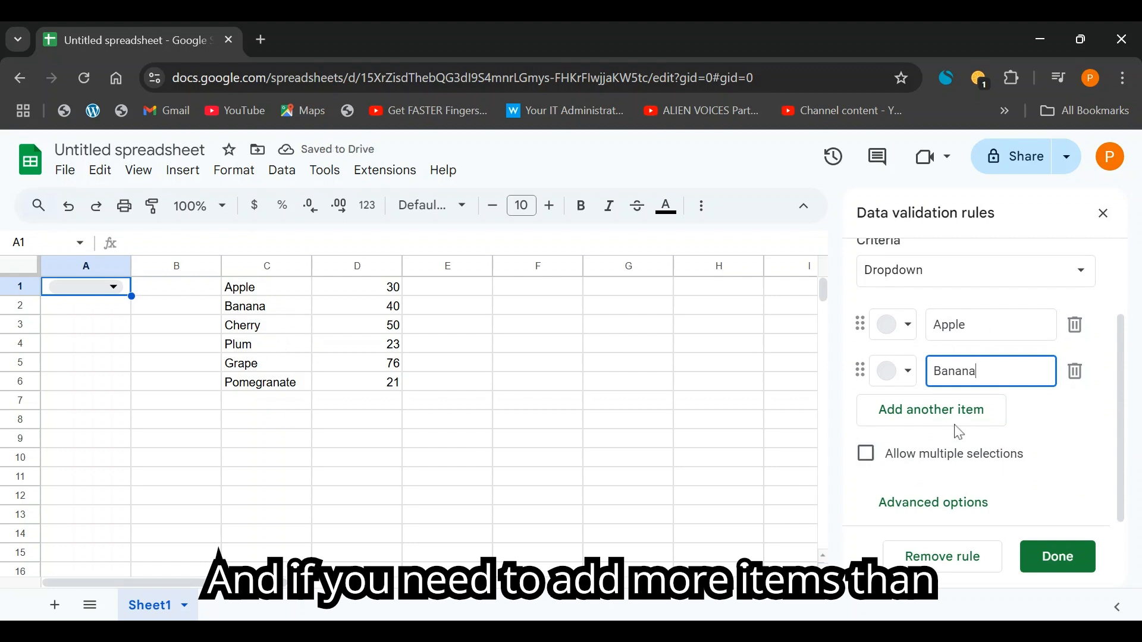
pyautogui.moveTo(931, 409)
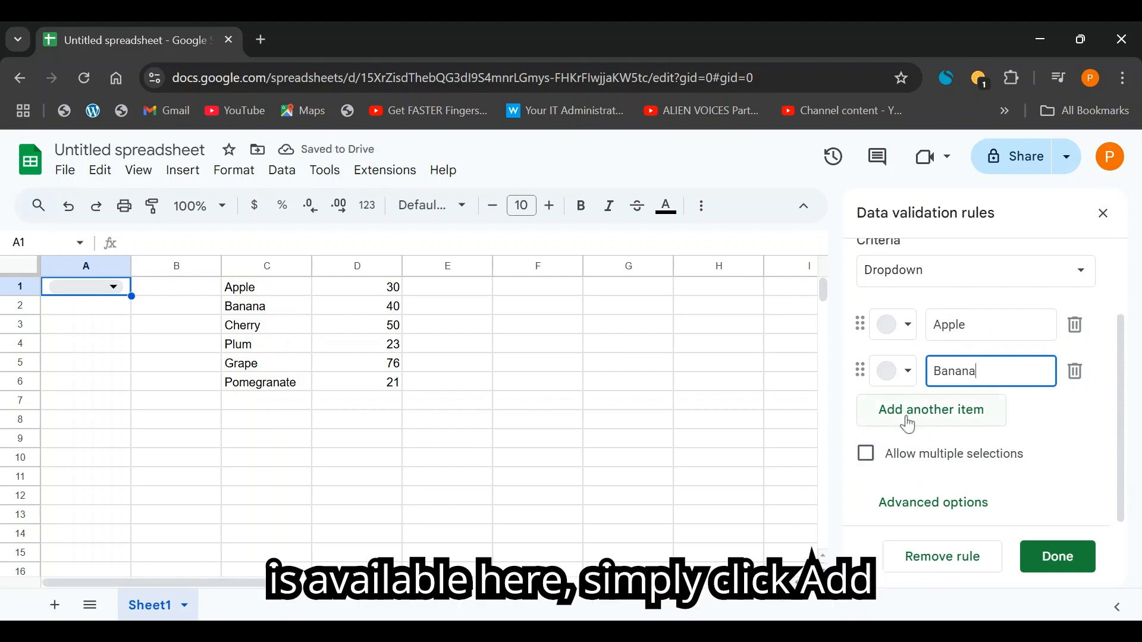
pyautogui.click(930, 409)
pyautogui.write('Grape')
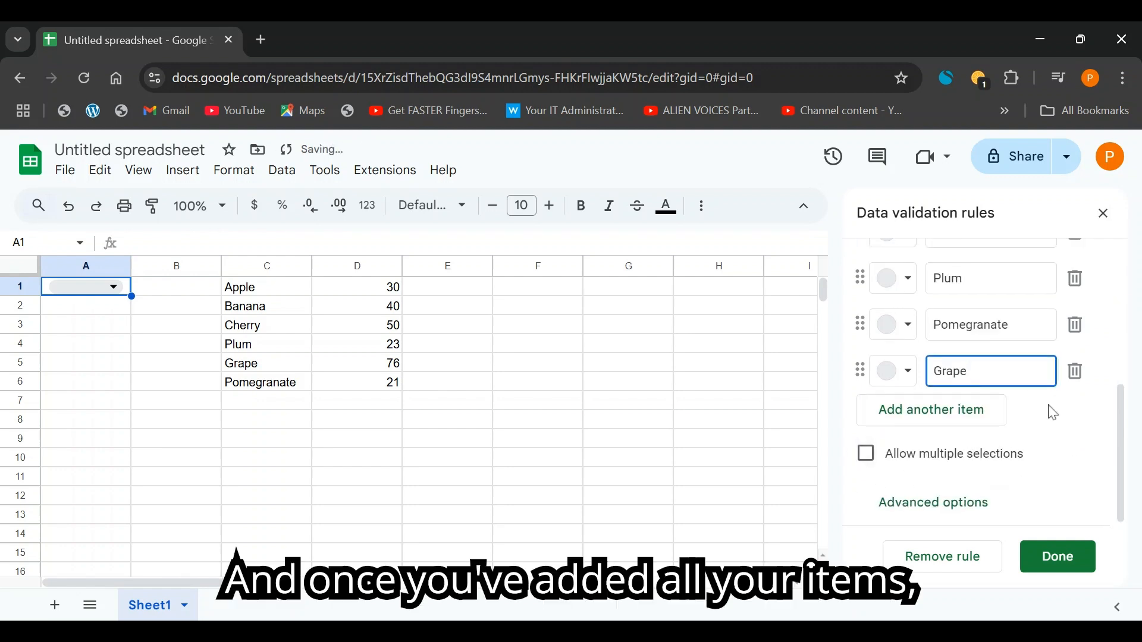
pyautogui.click(1056, 557)
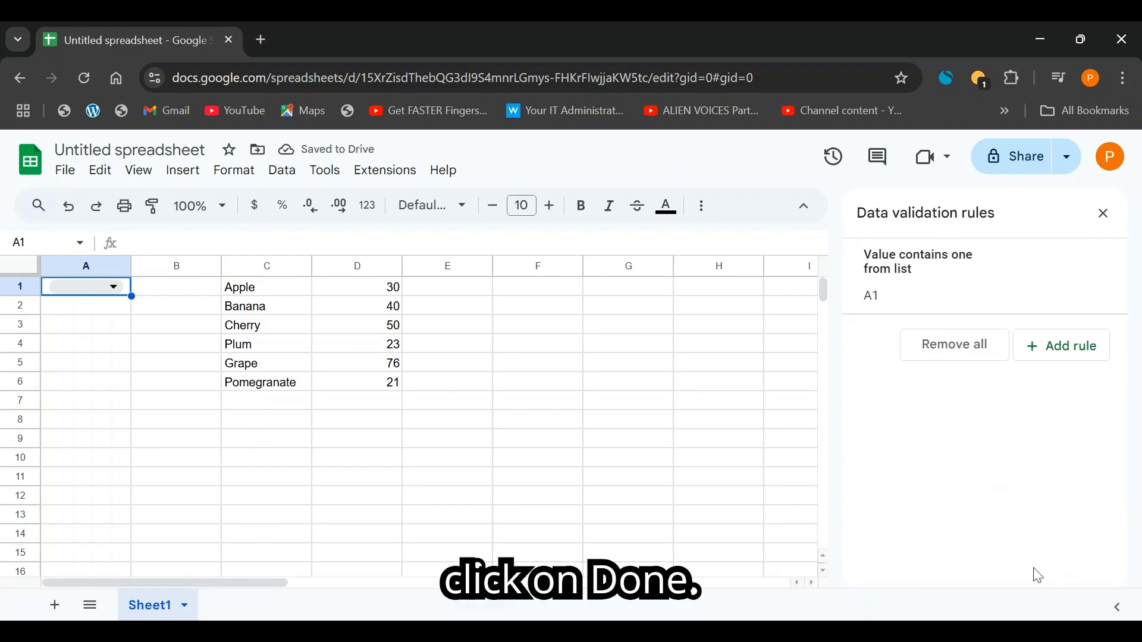
pyautogui.click(113, 286)
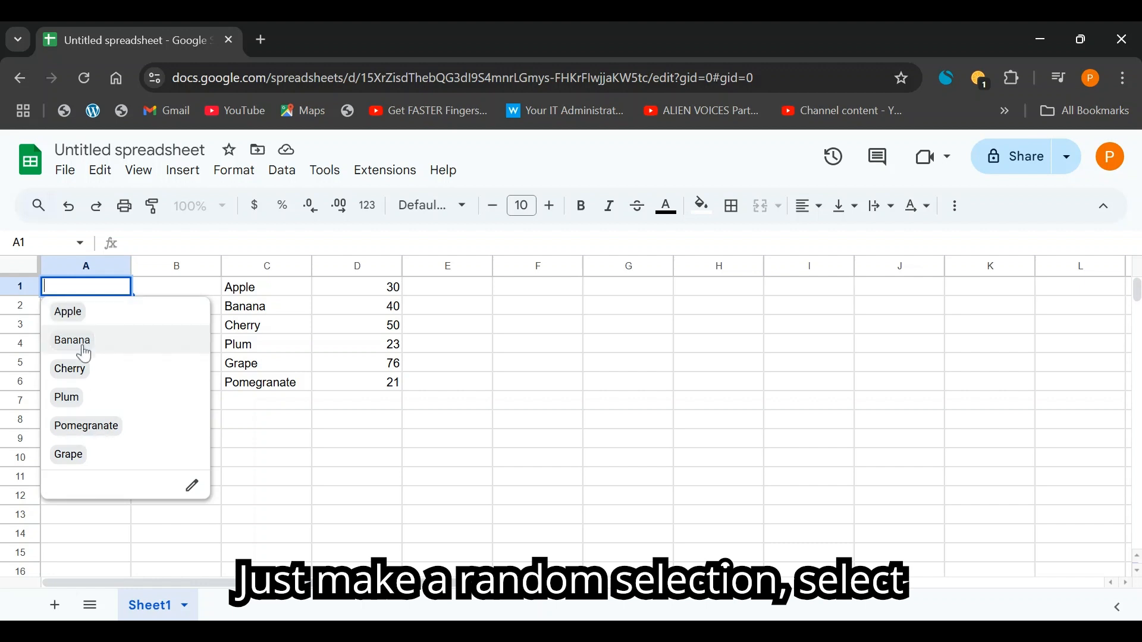
# Choose Banana in the A1 dropdown and select cell B8.
pyautogui.click(71, 340)
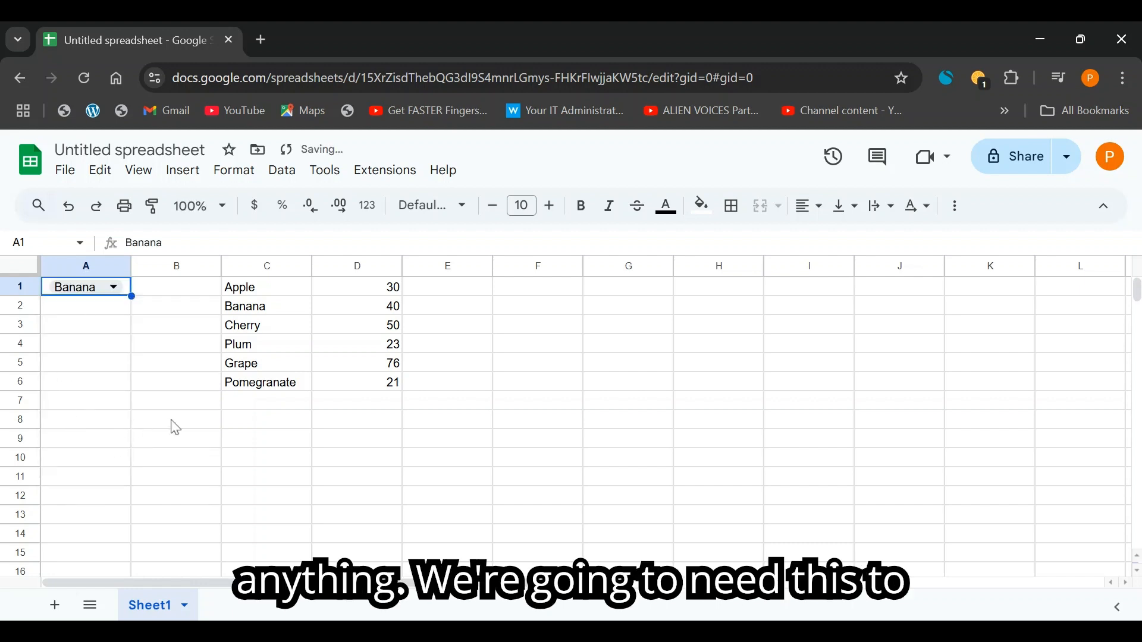
pyautogui.moveTo(202, 430)
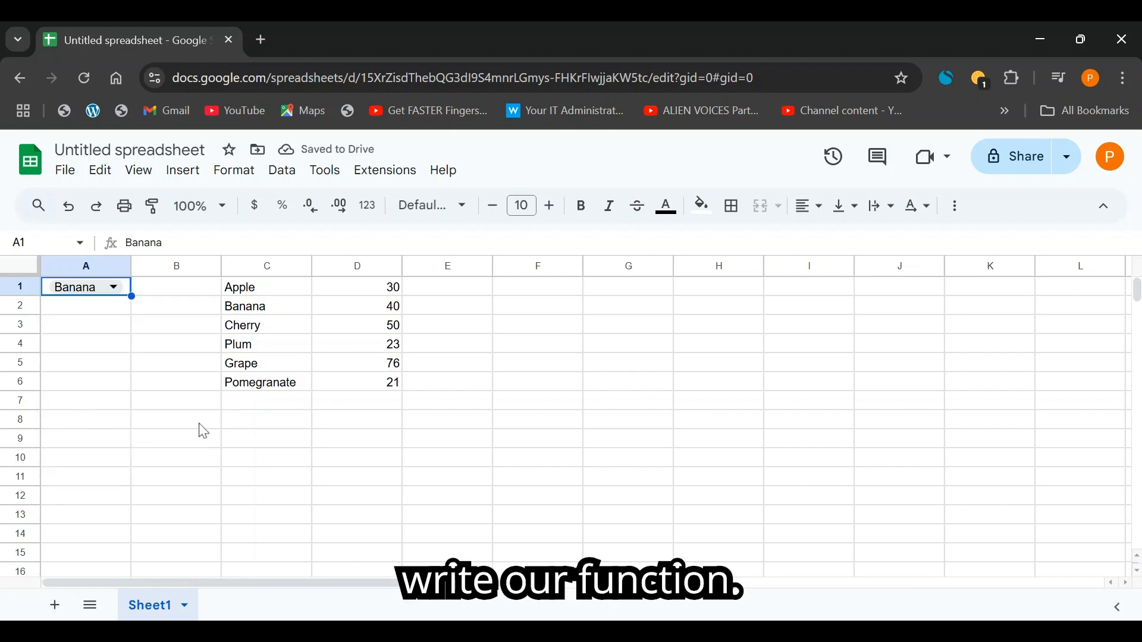
pyautogui.click(176, 419)
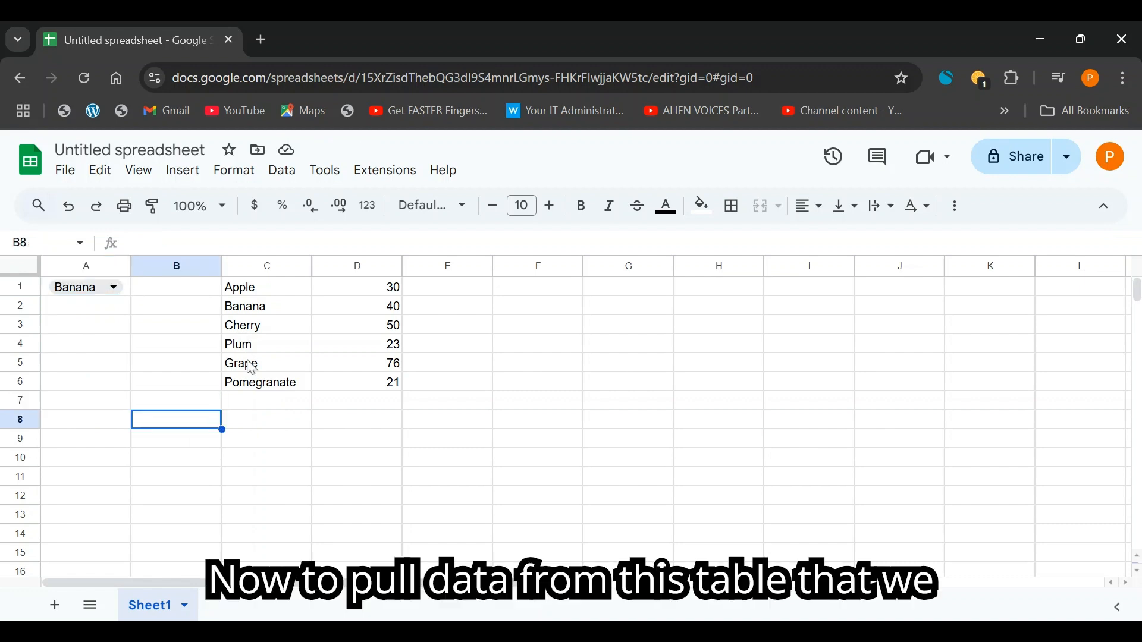
pyautogui.moveTo(289, 317)
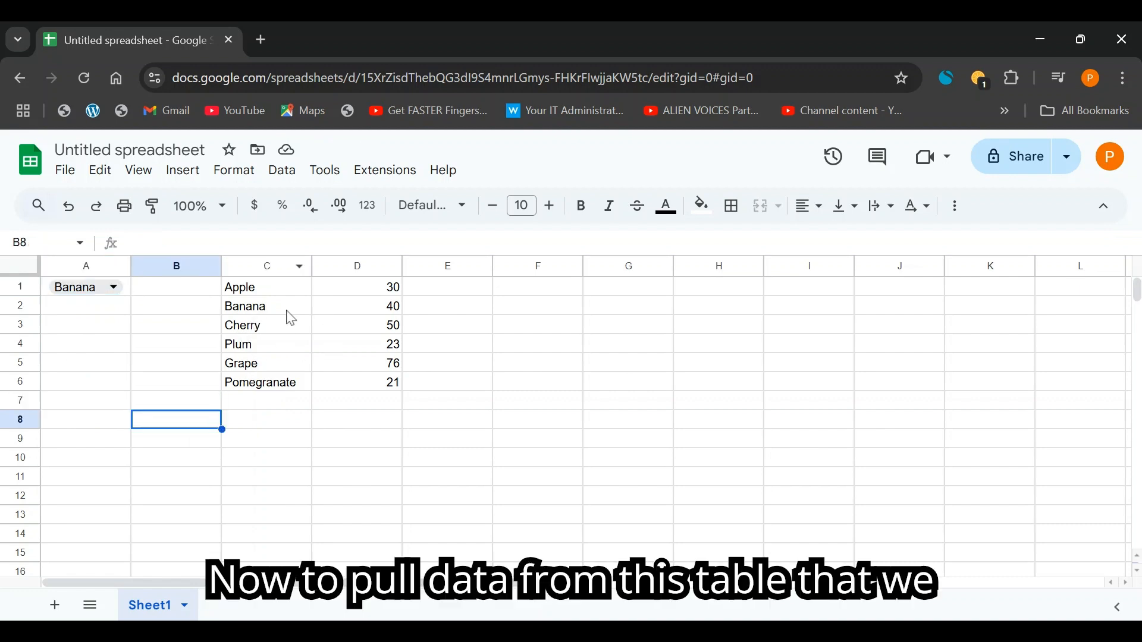
pyautogui.moveTo(204, 409)
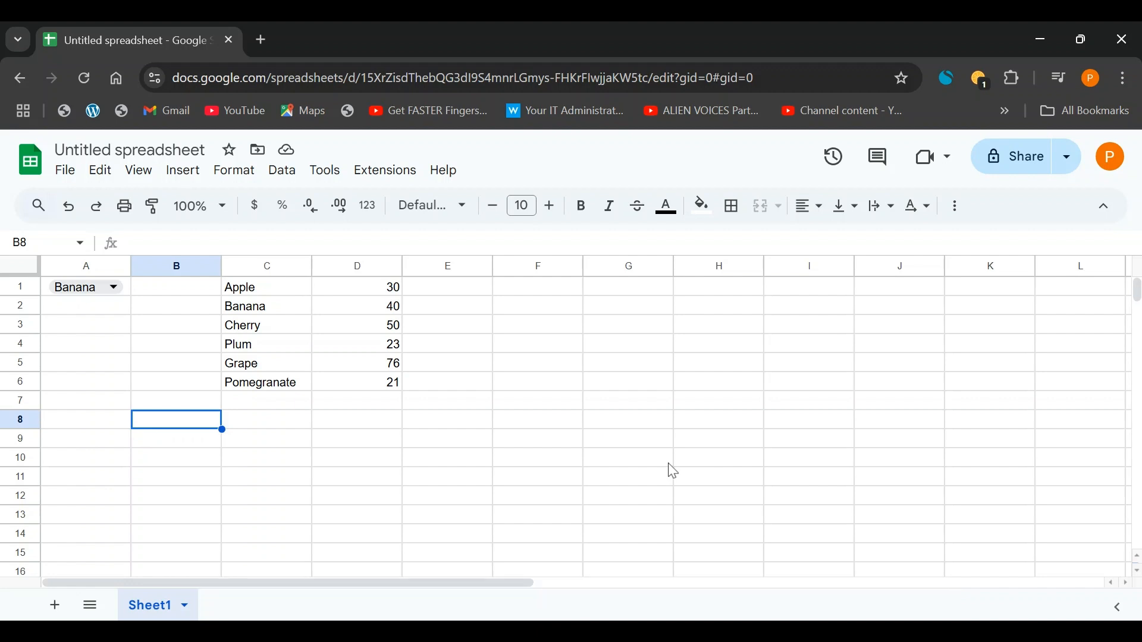
pyautogui.moveTo(171, 428)
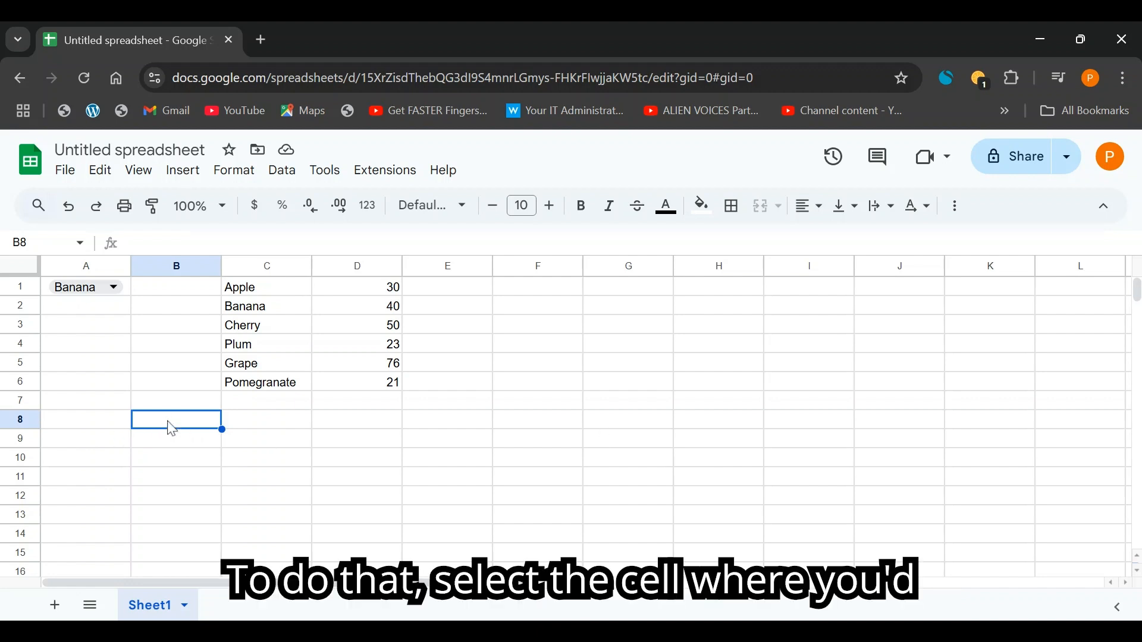
pyautogui.moveTo(181, 432)
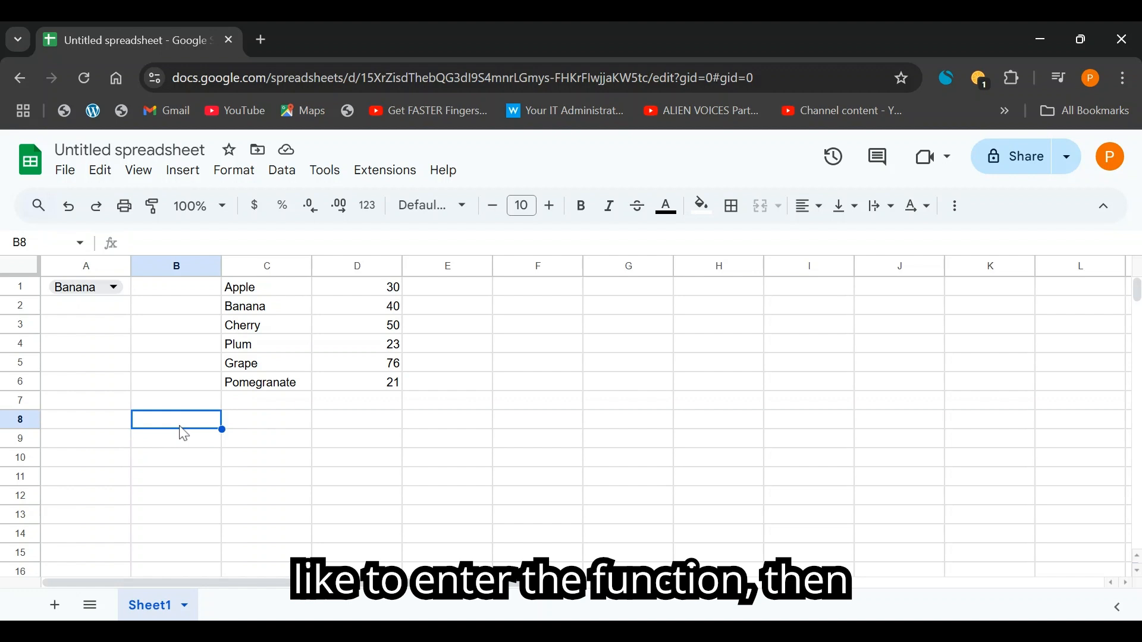
# Enter =VLOOKUP(A1, C1:D6, 2, false) in B8, showing Banana's value 40.
pyautogui.write('=')
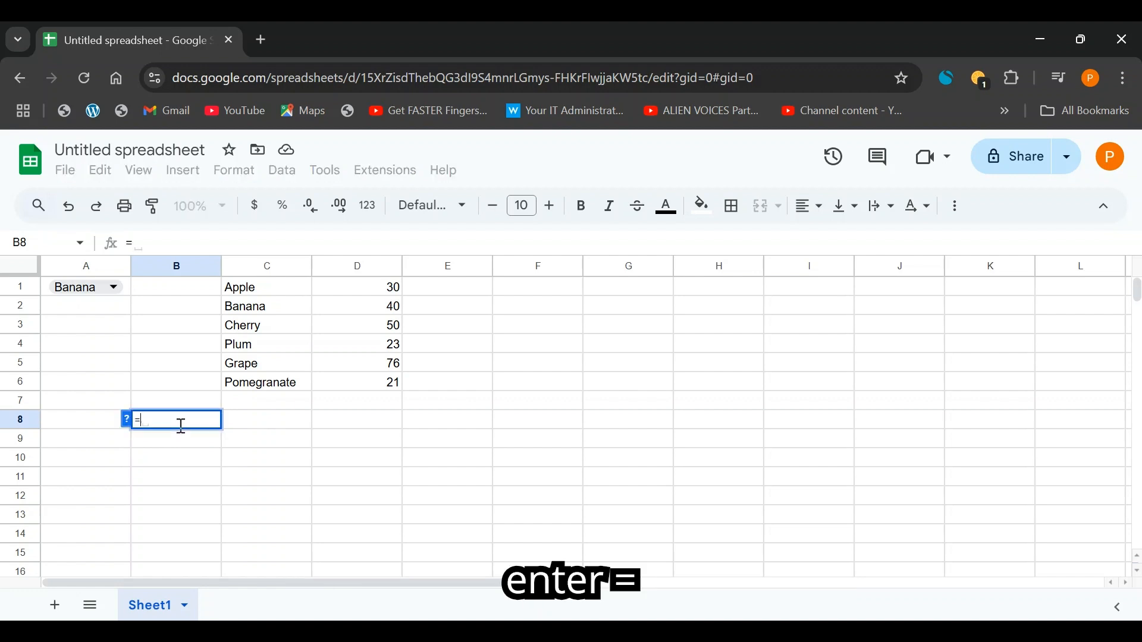
pyautogui.write('VL')
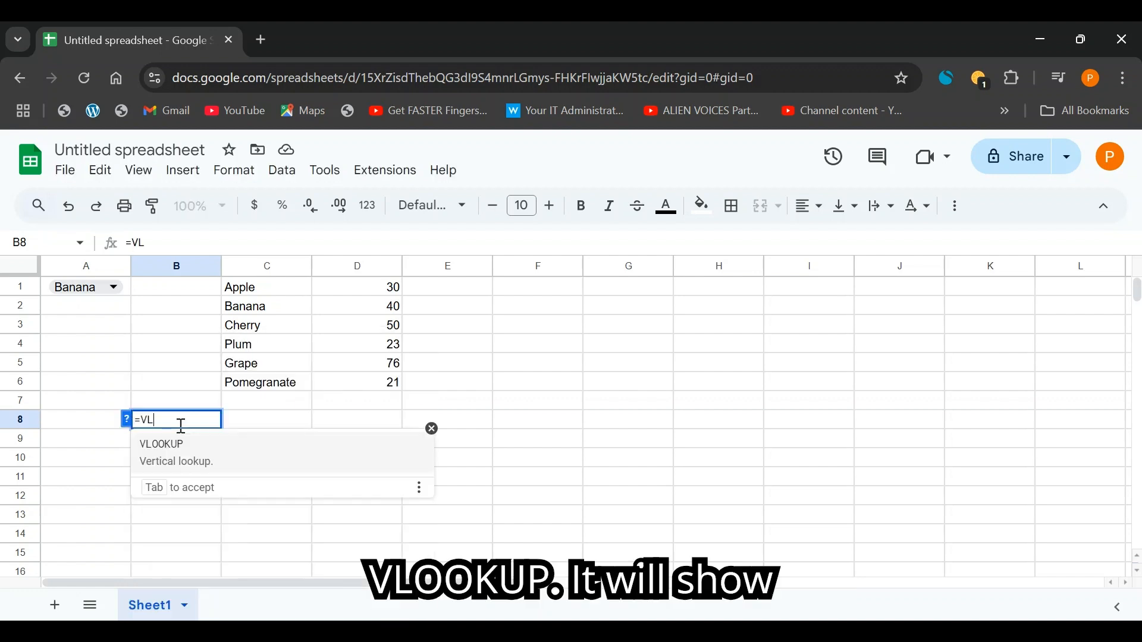
pyautogui.write('OOKUP(')
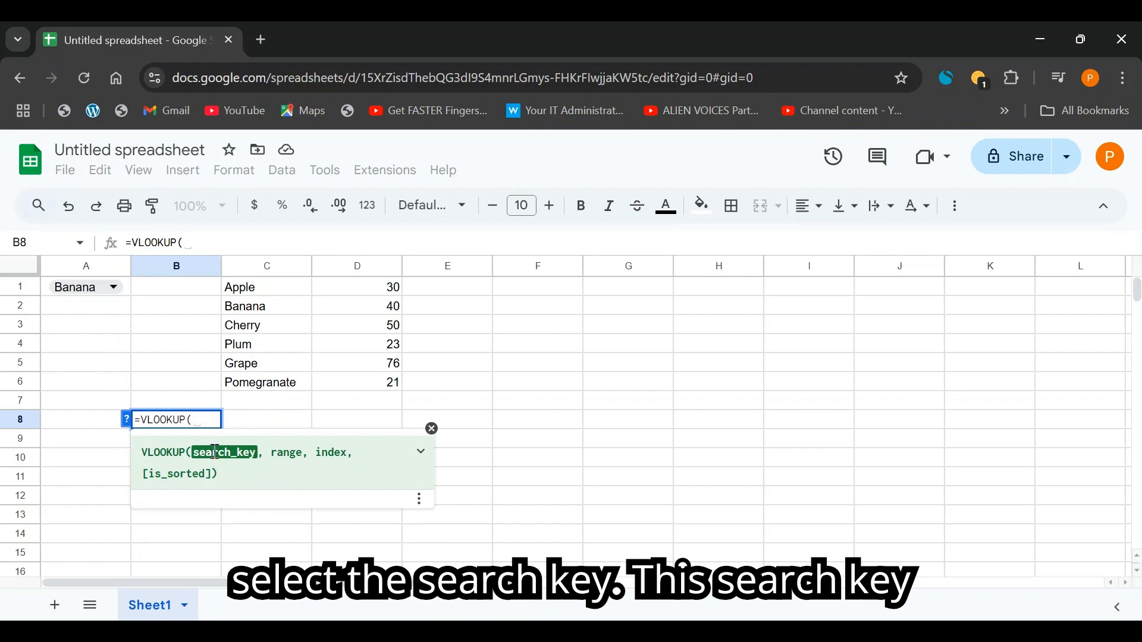
pyautogui.moveTo(48, 299)
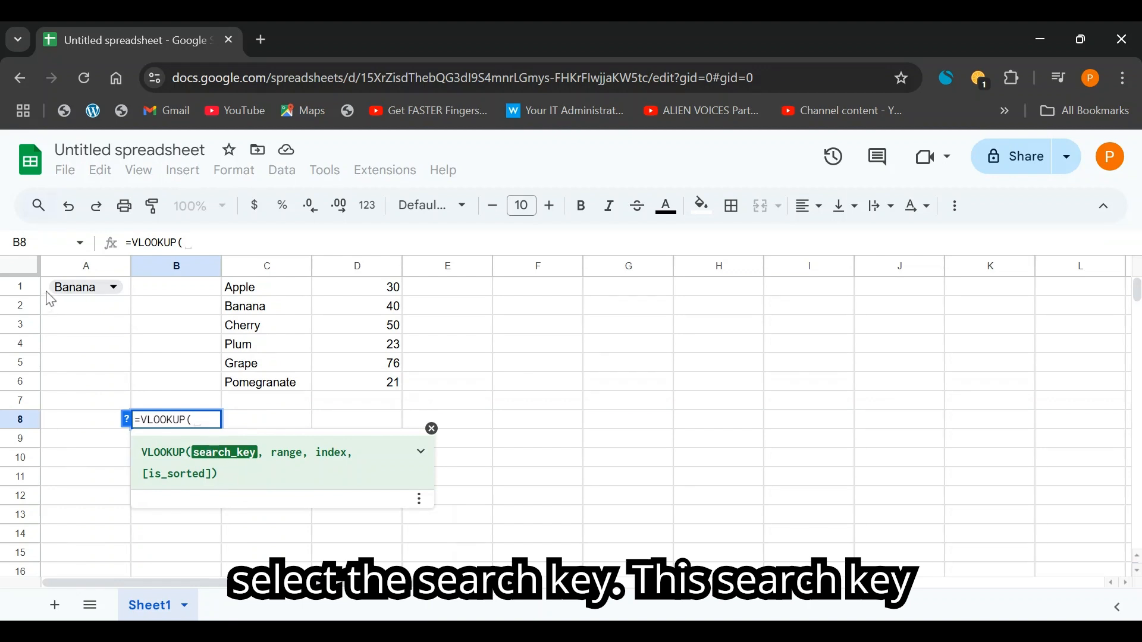
pyautogui.click(85, 286)
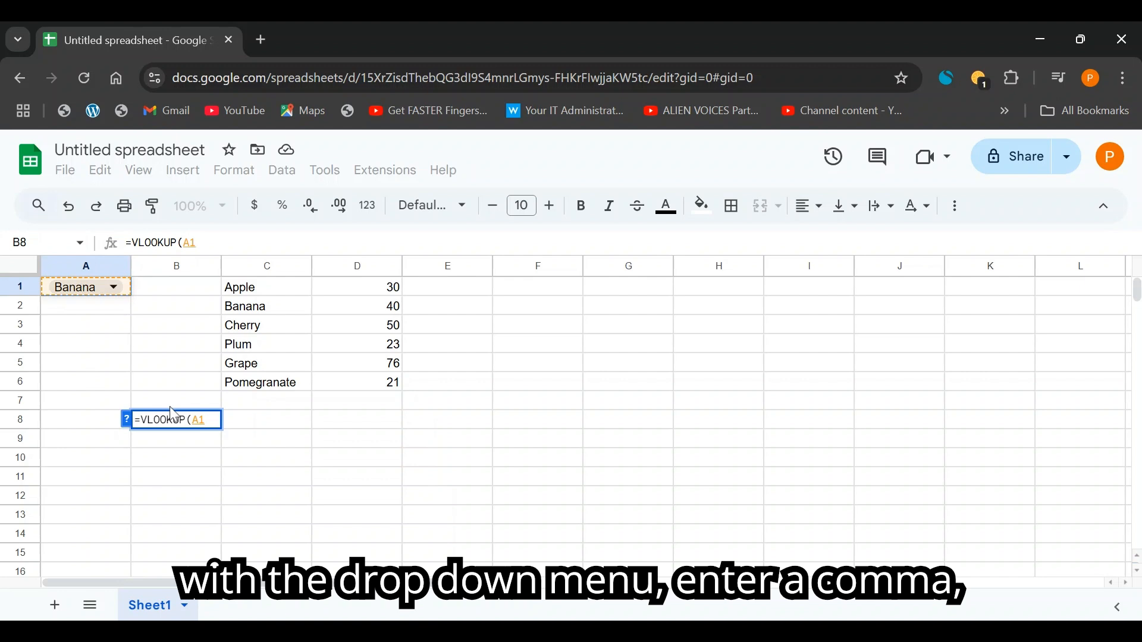
pyautogui.write(', C1:D6')
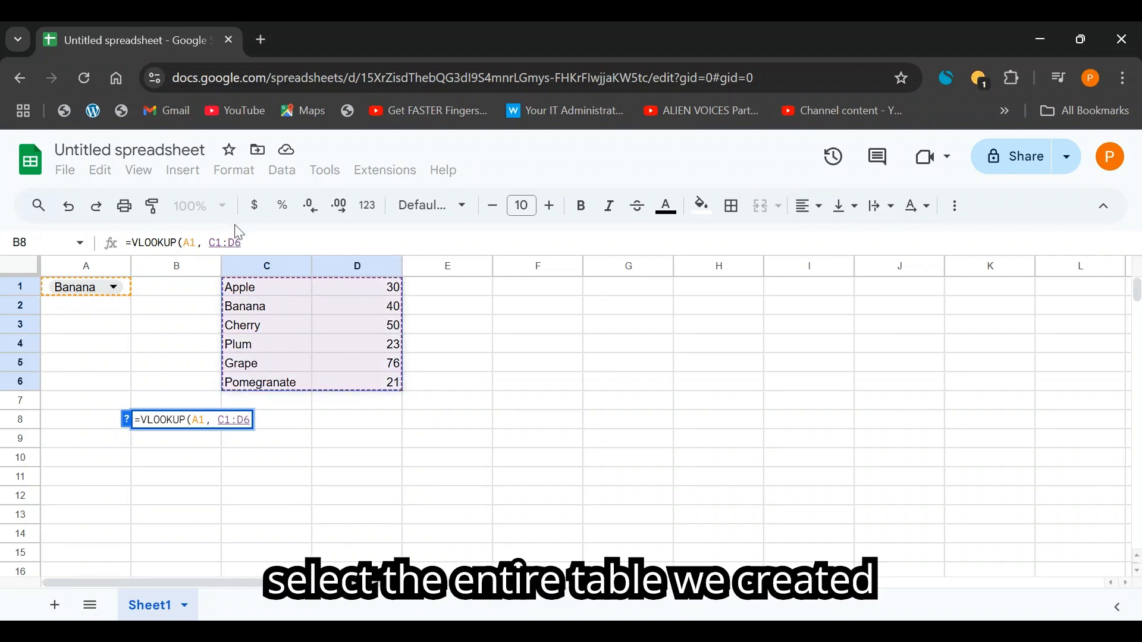
pyautogui.moveTo(306, 365)
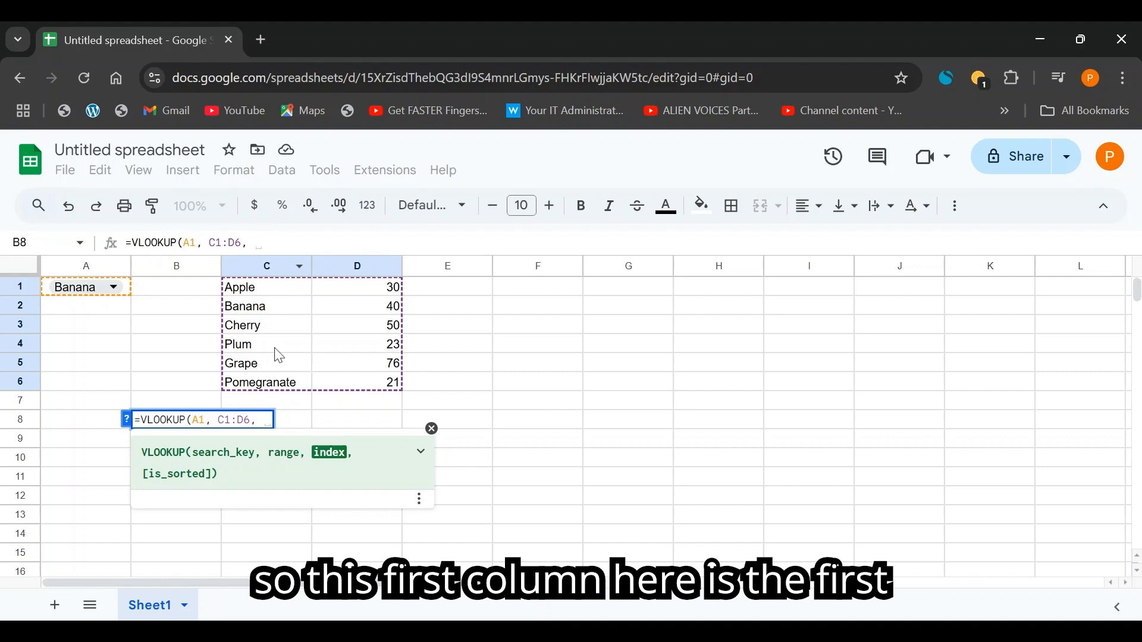
pyautogui.moveTo(325, 284)
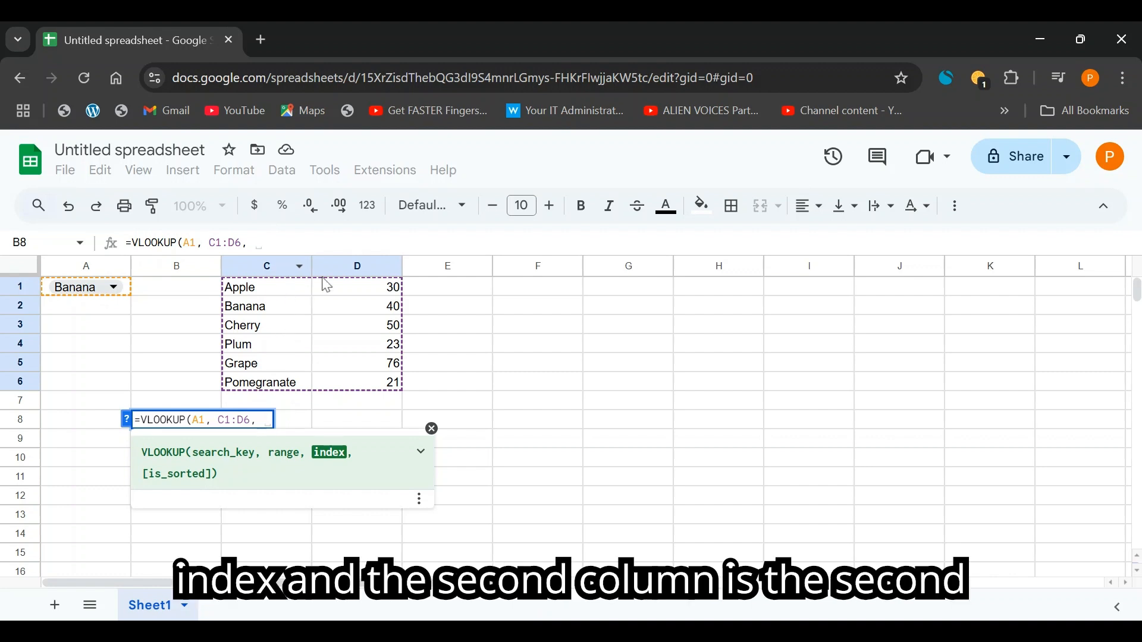
pyautogui.moveTo(347, 322)
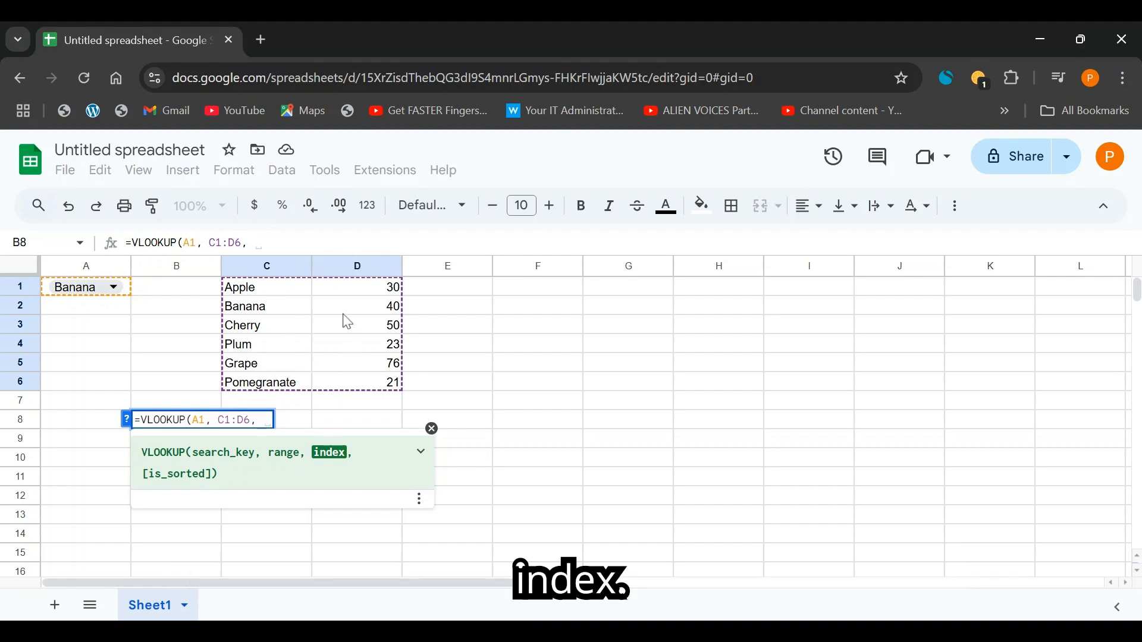
pyautogui.moveTo(353, 298)
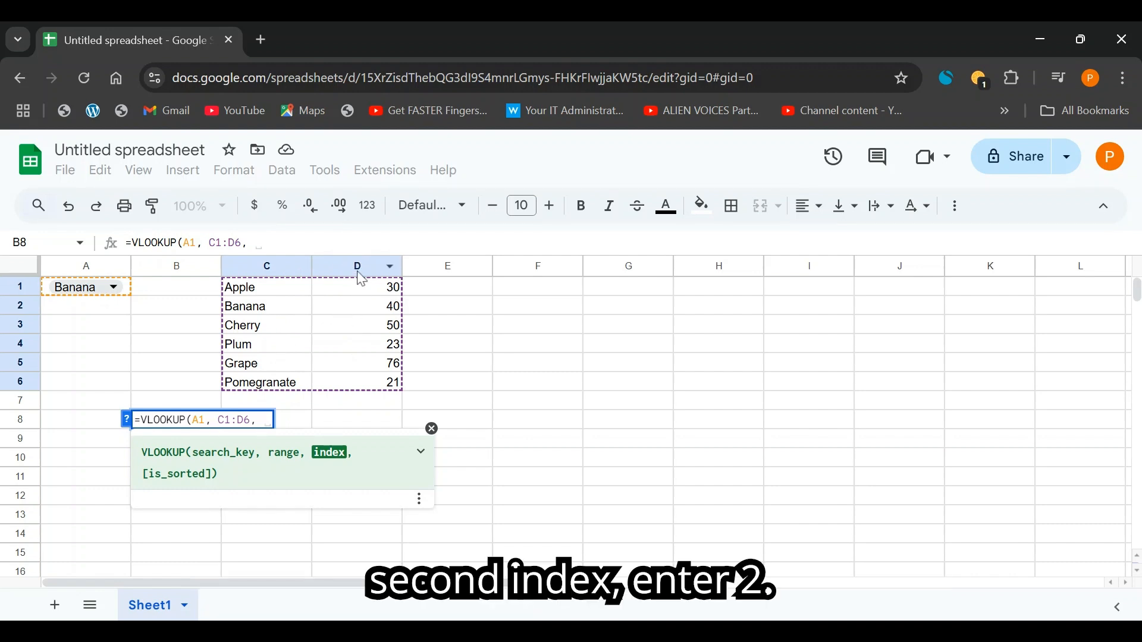
pyautogui.write('2')
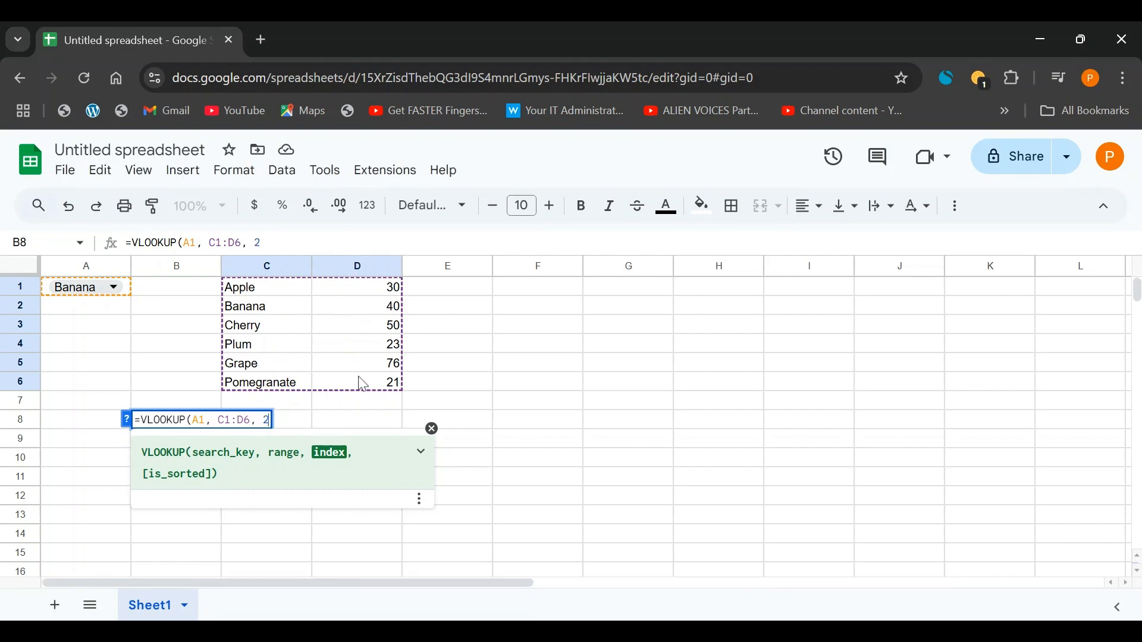
pyautogui.write('", "')
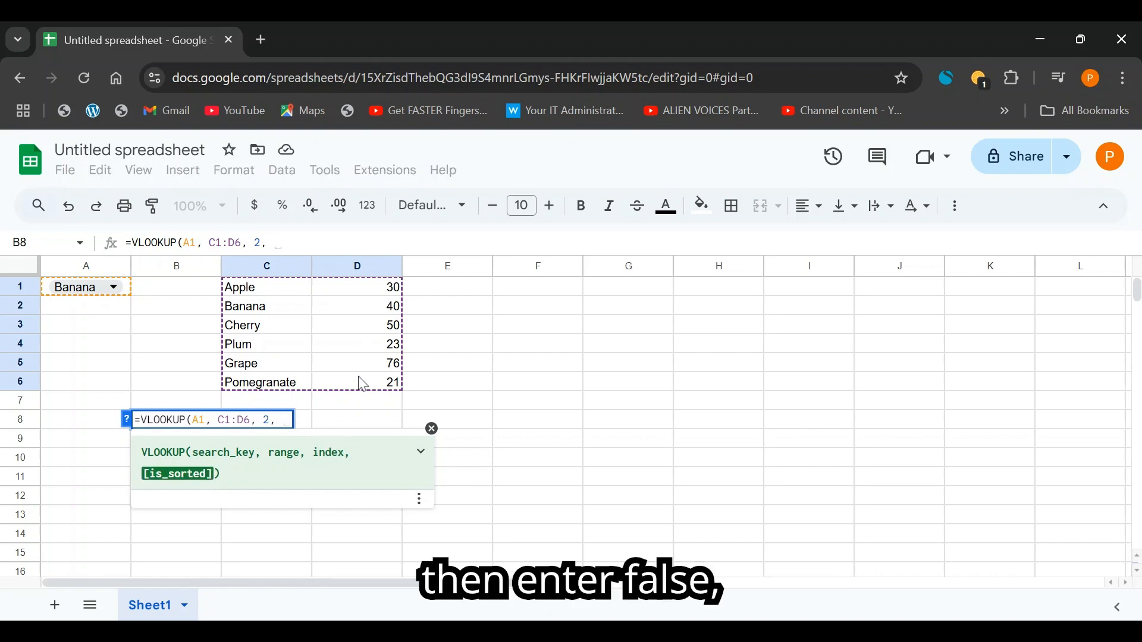
pyautogui.write('false')
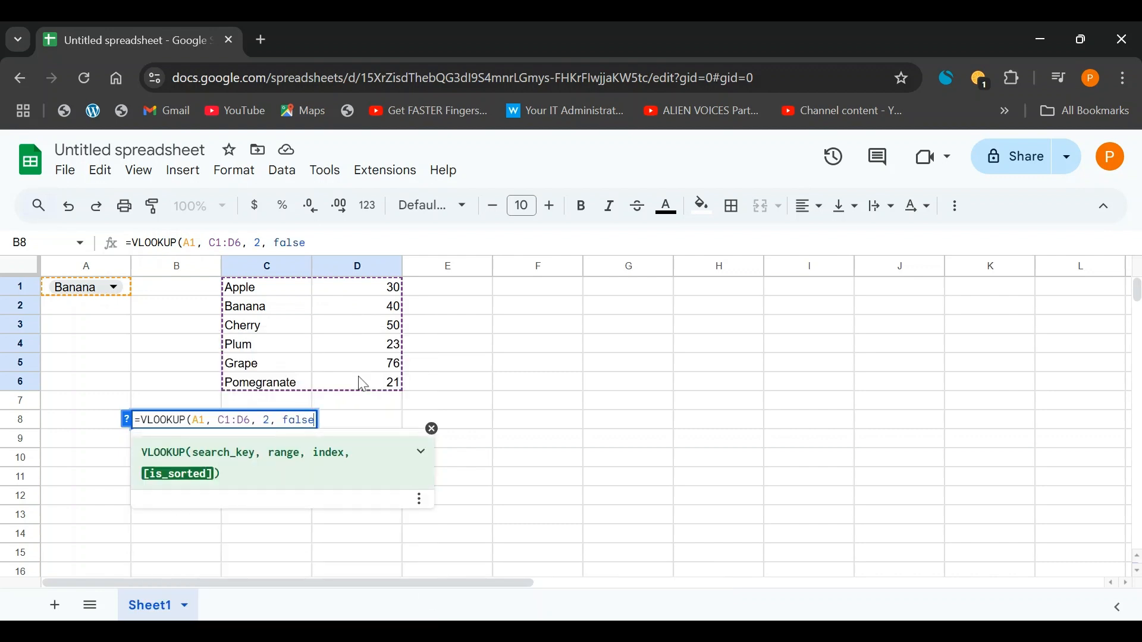
pyautogui.write(')')
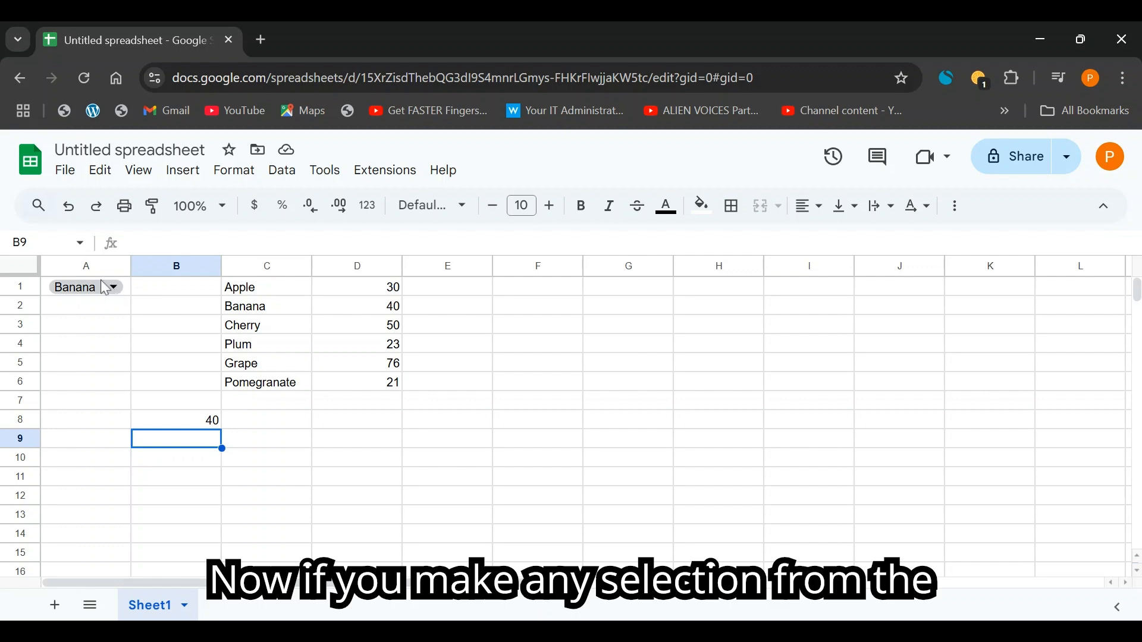
# Pick Plum from the A1 dropdown and check that B8 shows 23.
pyautogui.click(113, 287)
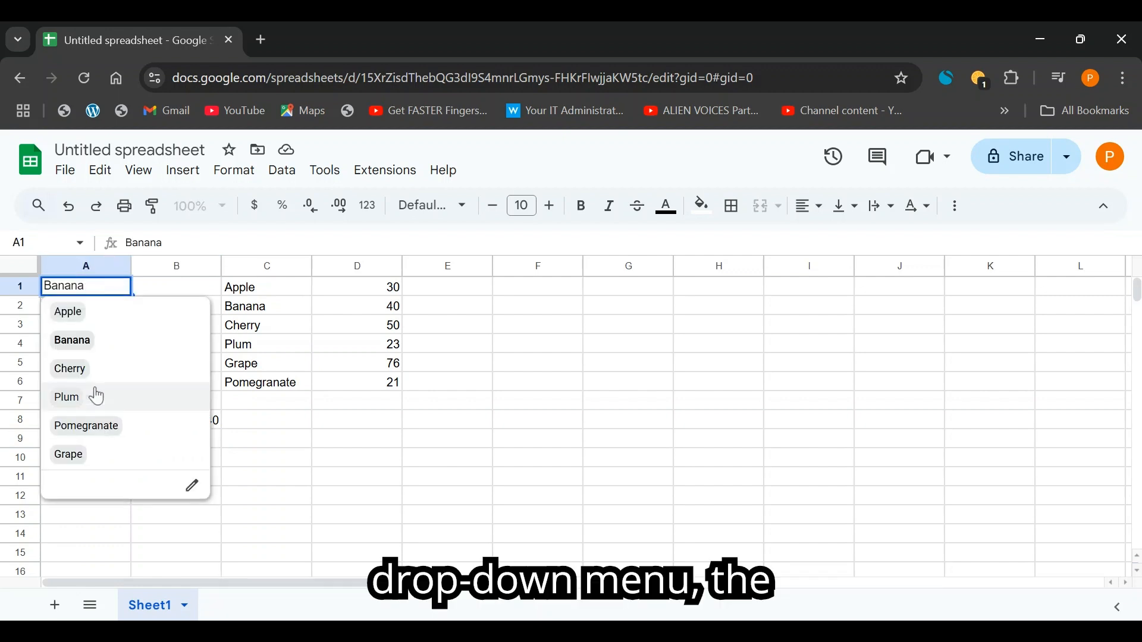
pyautogui.click(65, 396)
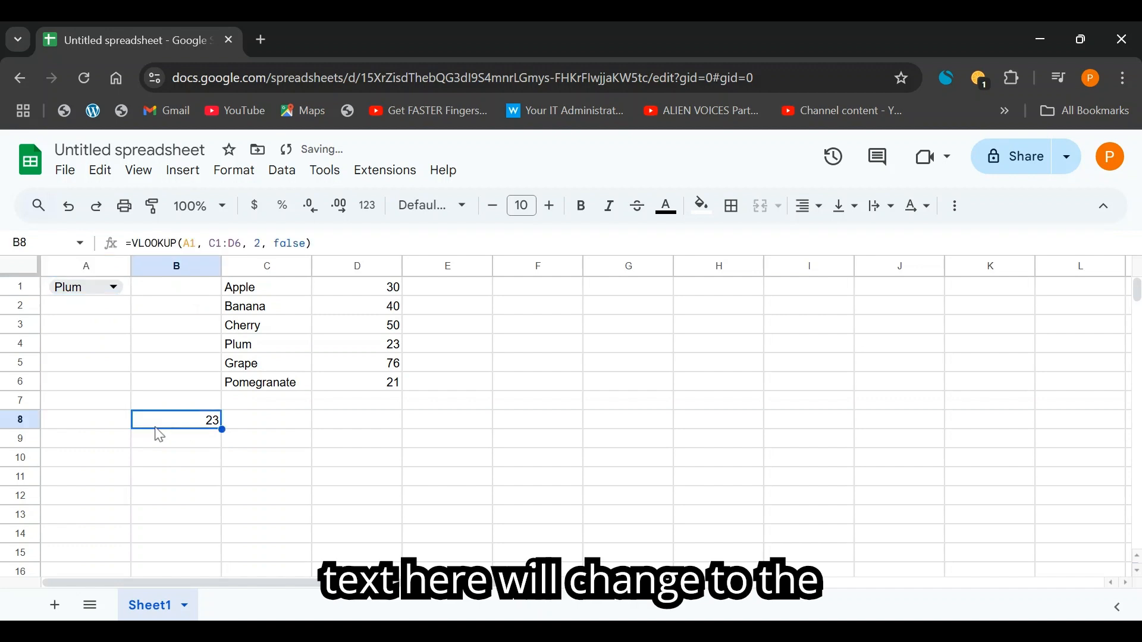
pyautogui.click(266, 344)
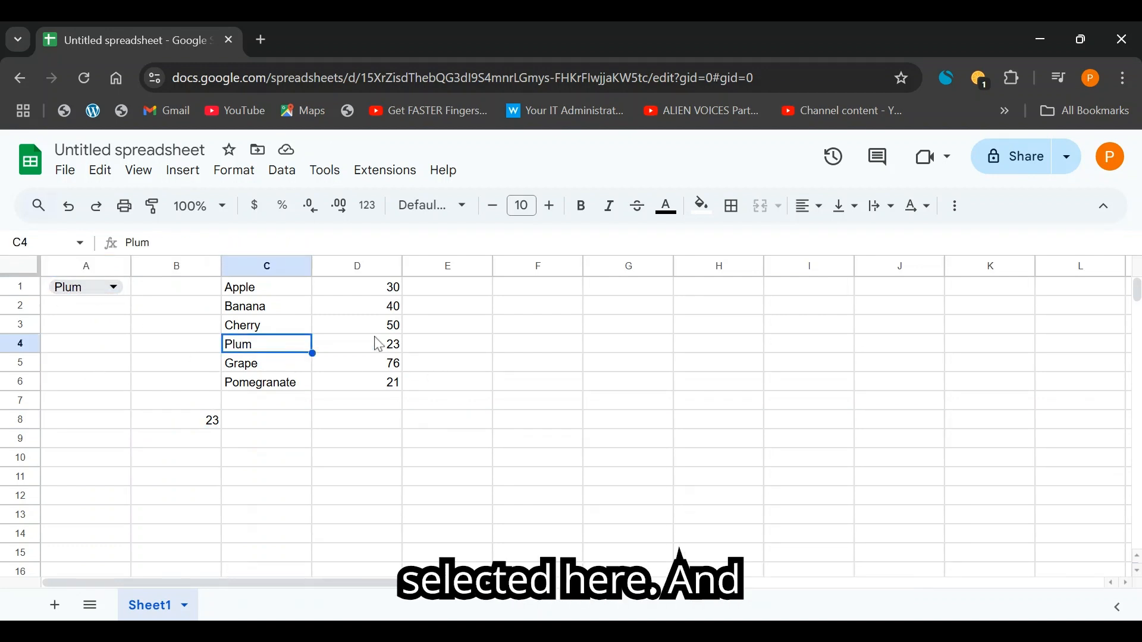
pyautogui.click(175, 438)
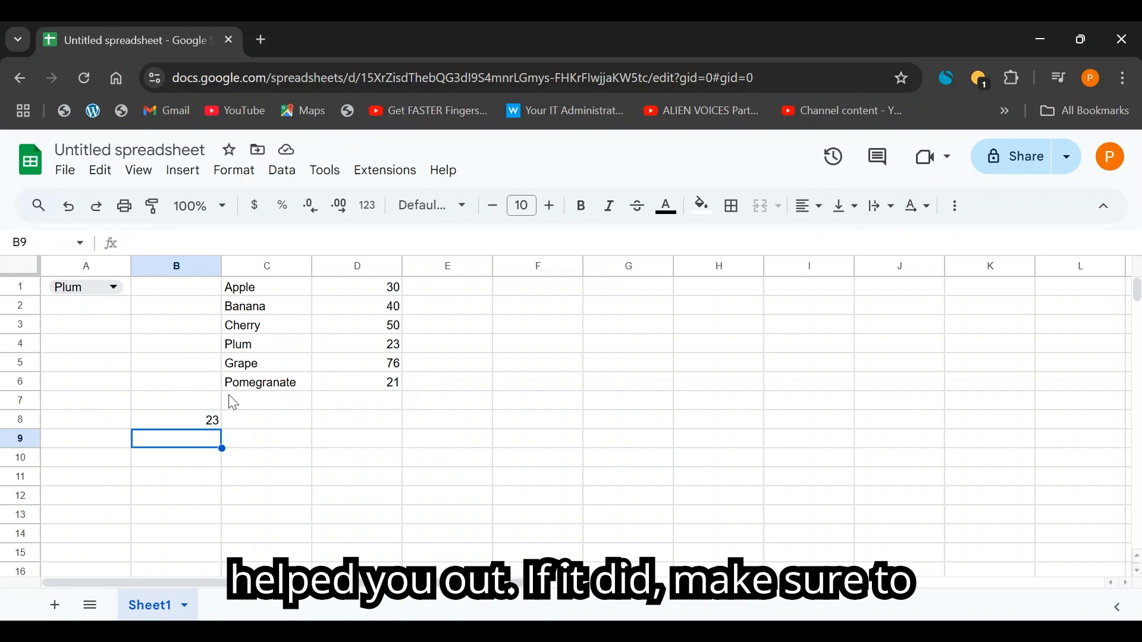
pyautogui.moveTo(282, 445)
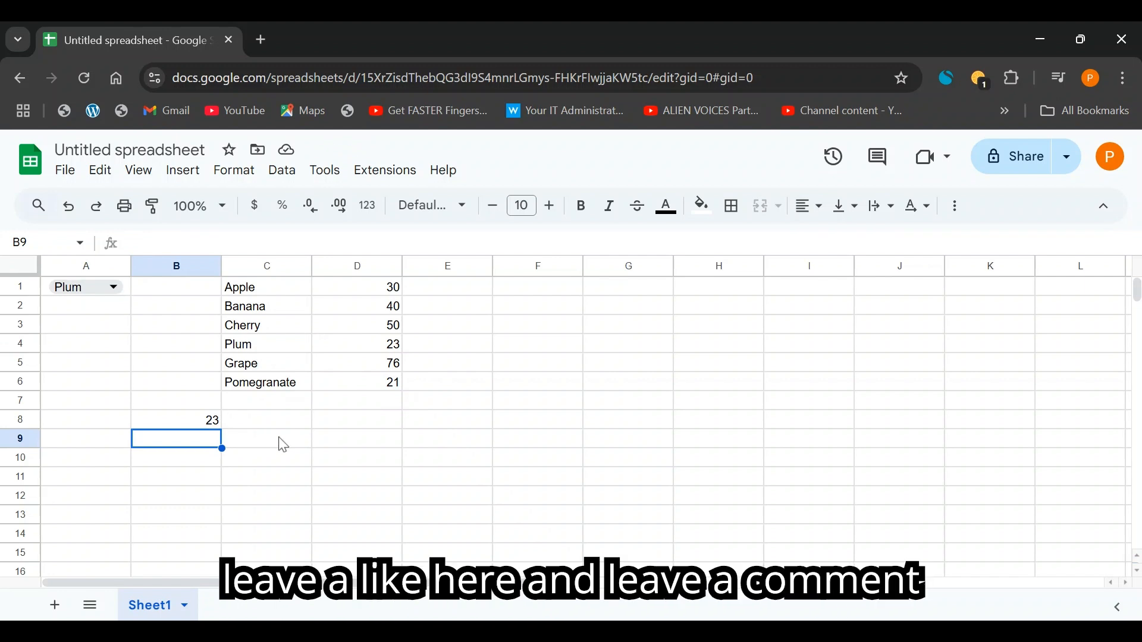
pyautogui.moveTo(295, 410)
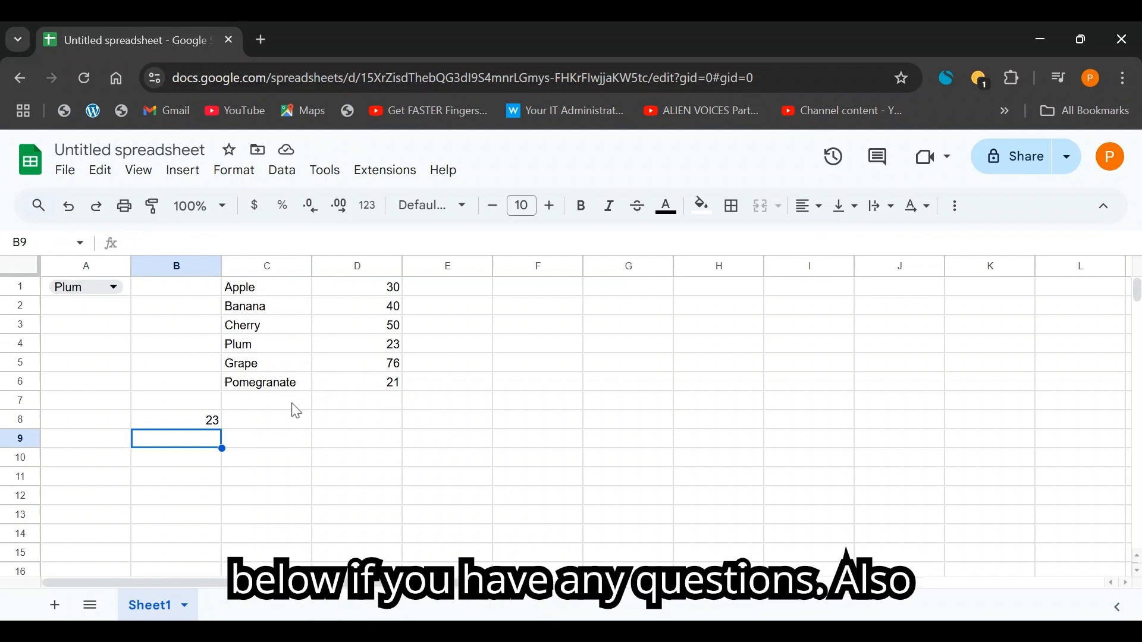
pyautogui.moveTo(481, 405)
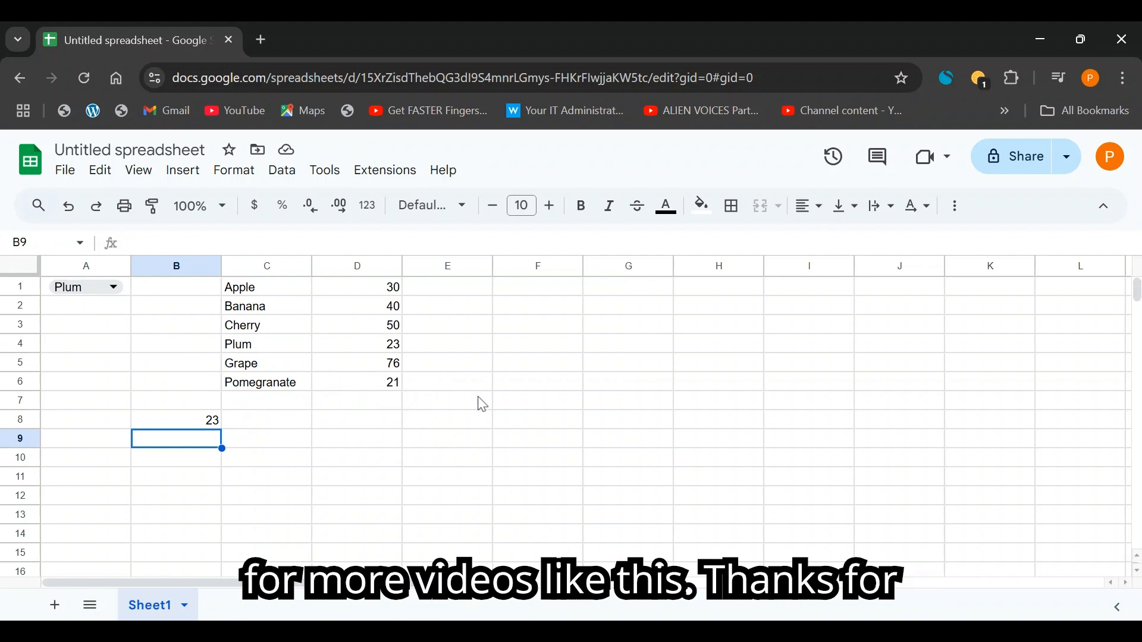
pyautogui.moveTo(604, 493)
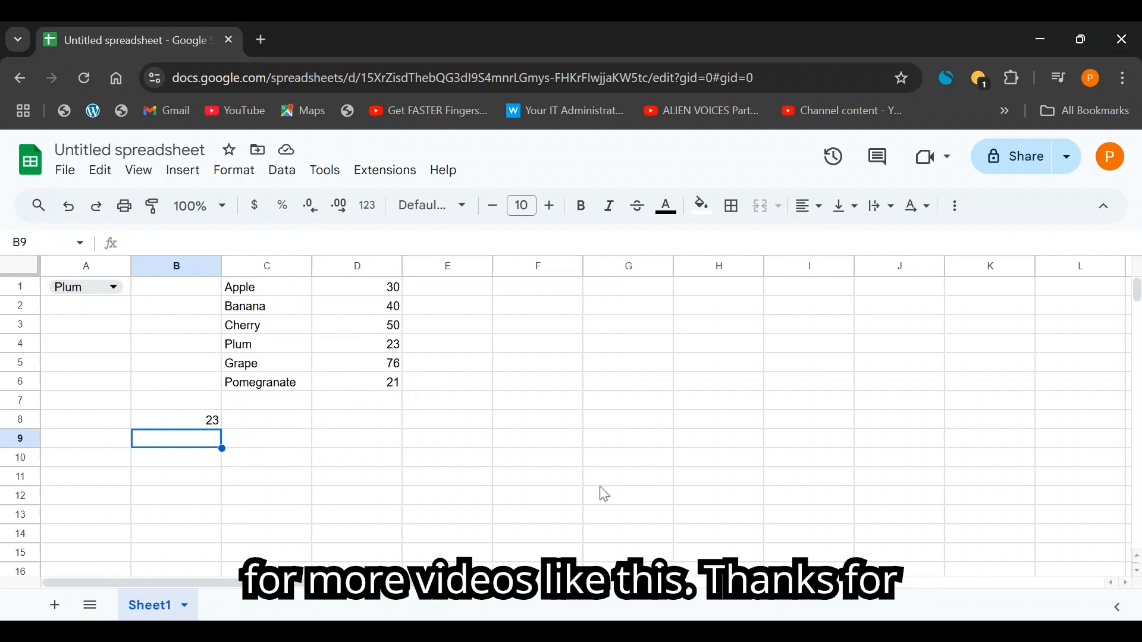
pyautogui.moveTo(654, 571)
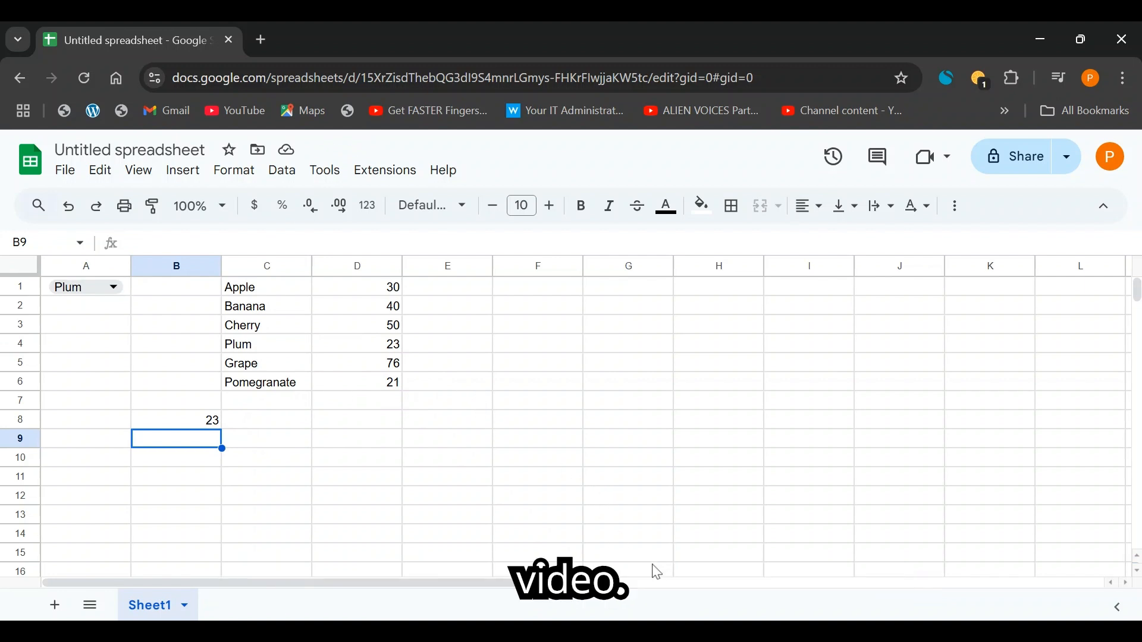